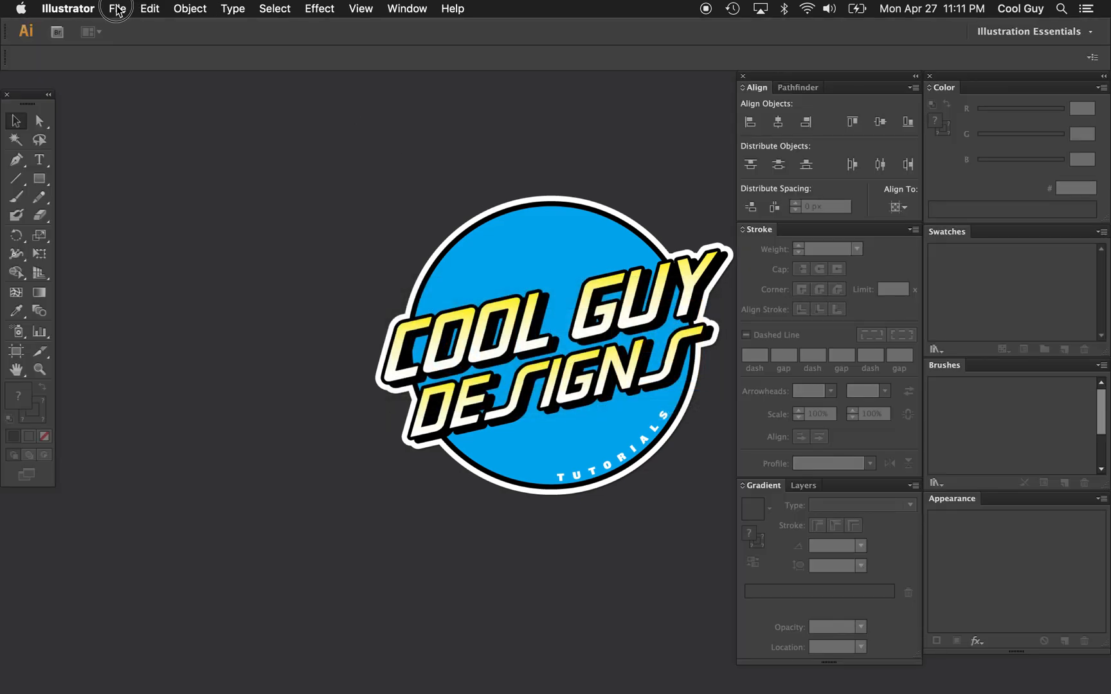
Create a new 1500 × 1500 px document named 'Hermann Grid Illusion'.
left_click(117, 9)
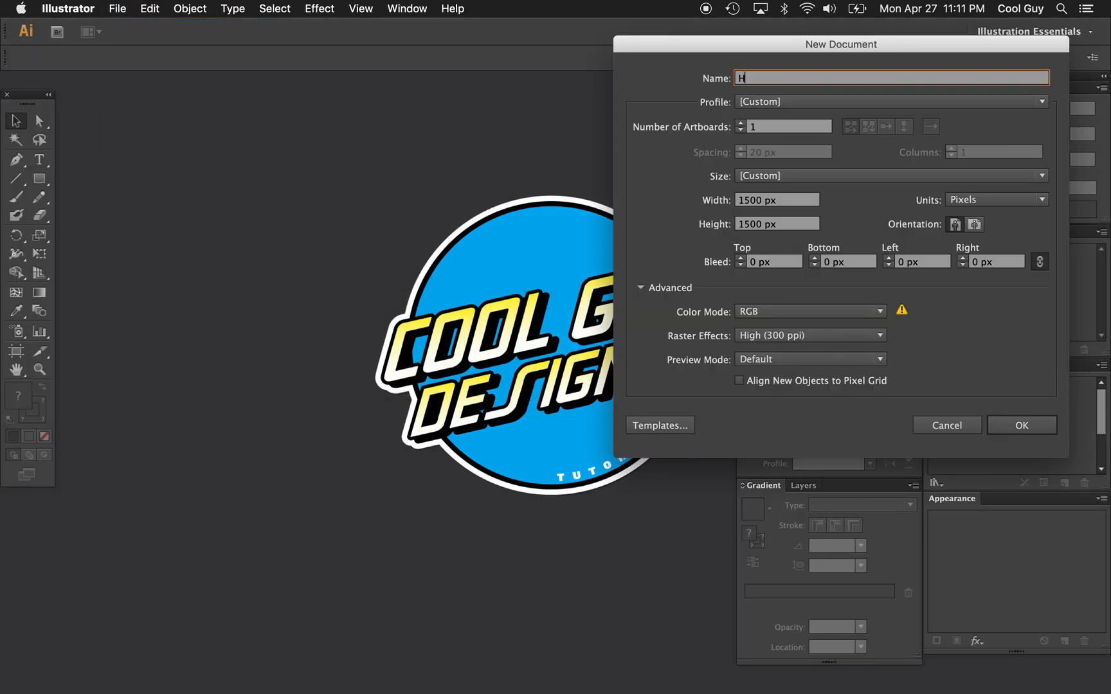
type("ermann")
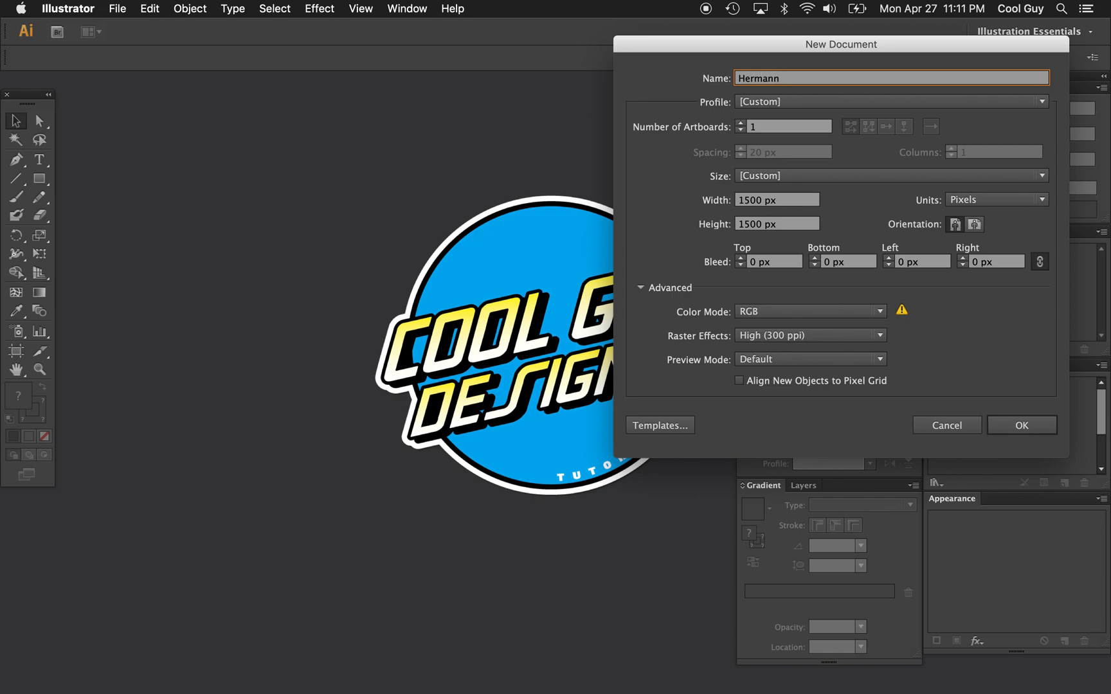
type("Grid Illusion")
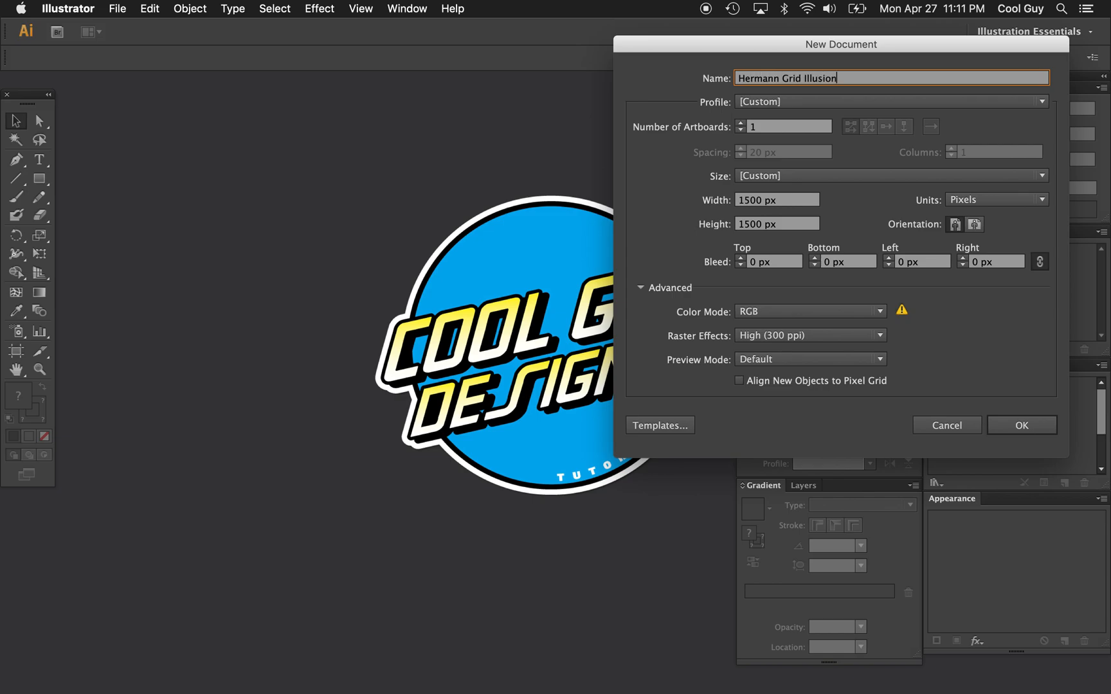
mouse_move(733, 212)
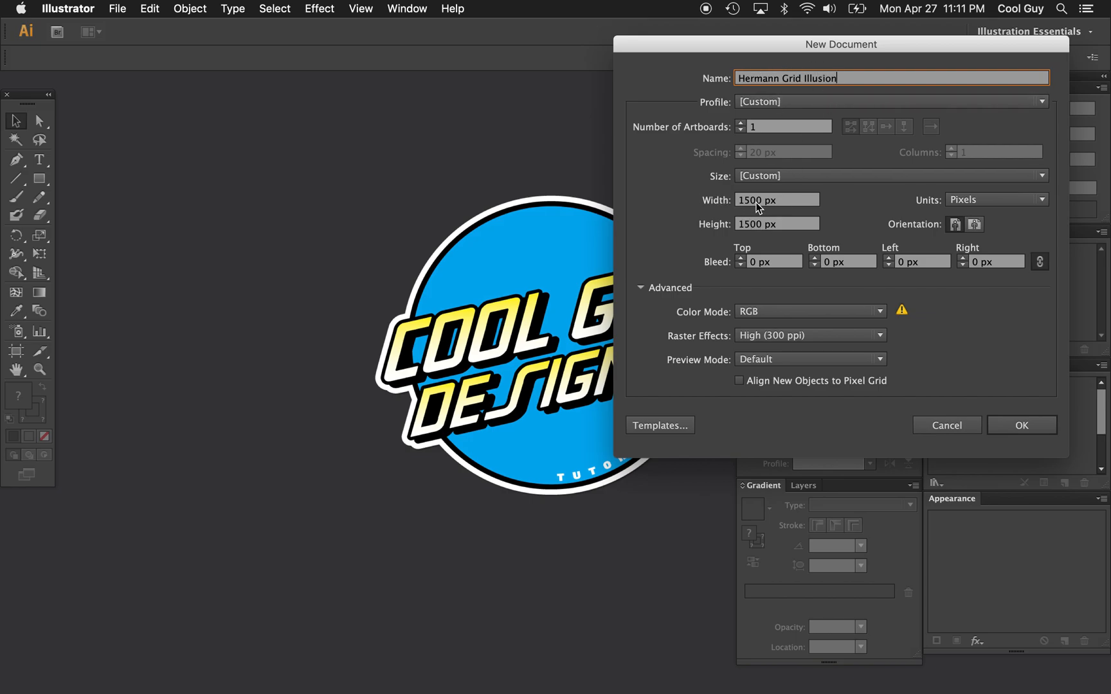
left_click(1021, 426)
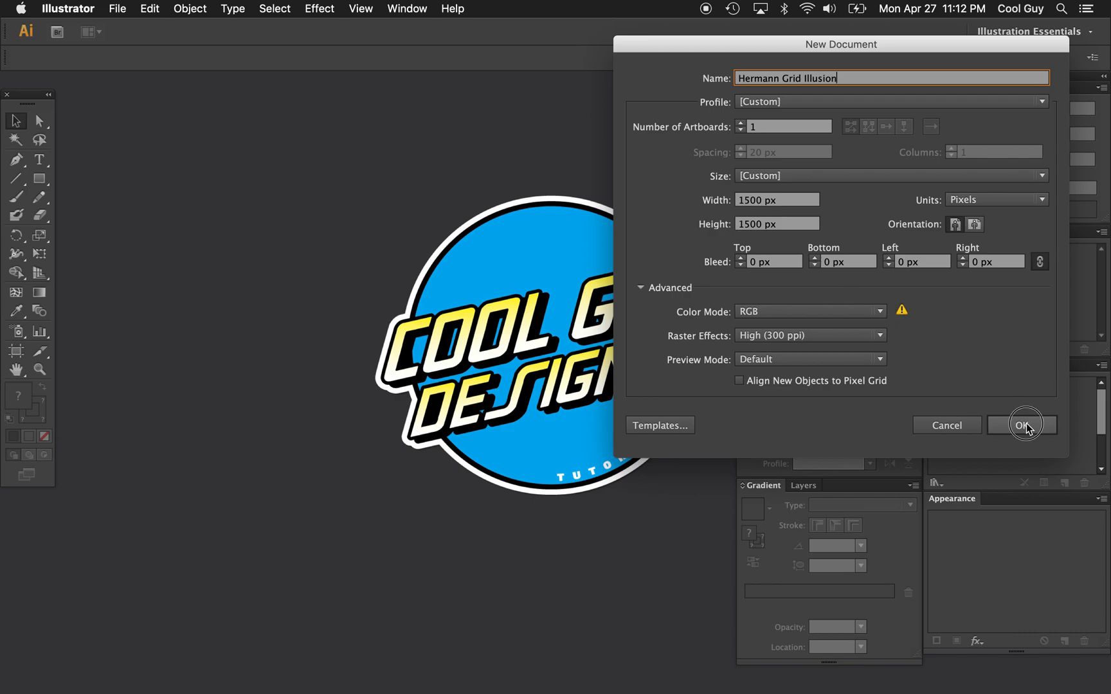
left_click(1022, 425)
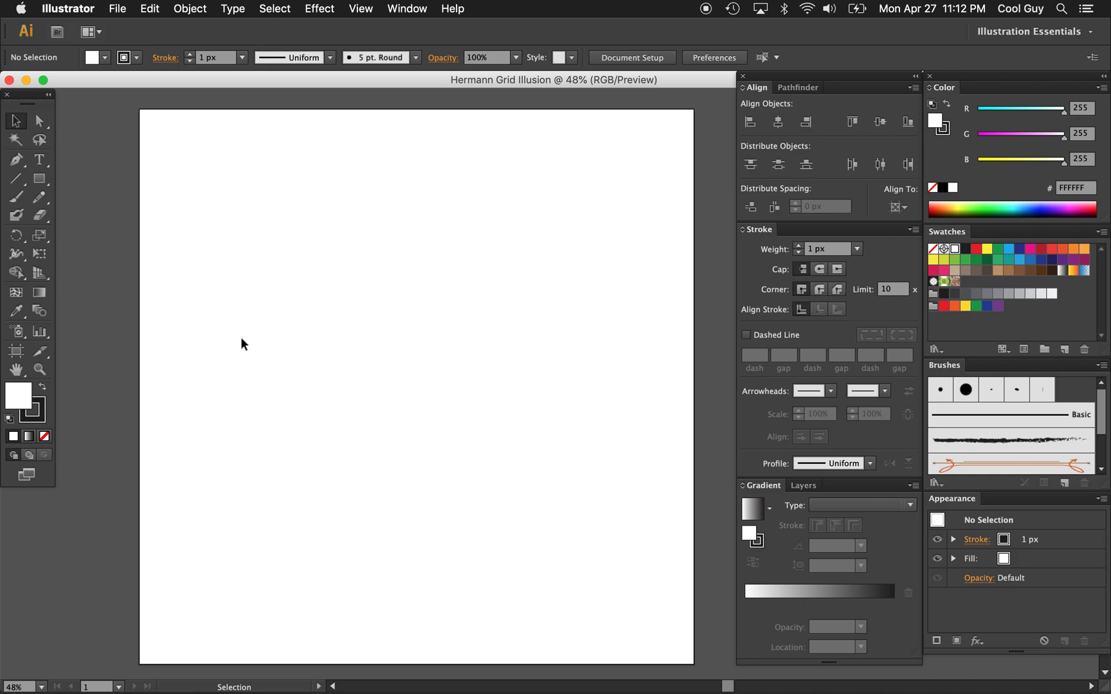
mouse_move(44, 436)
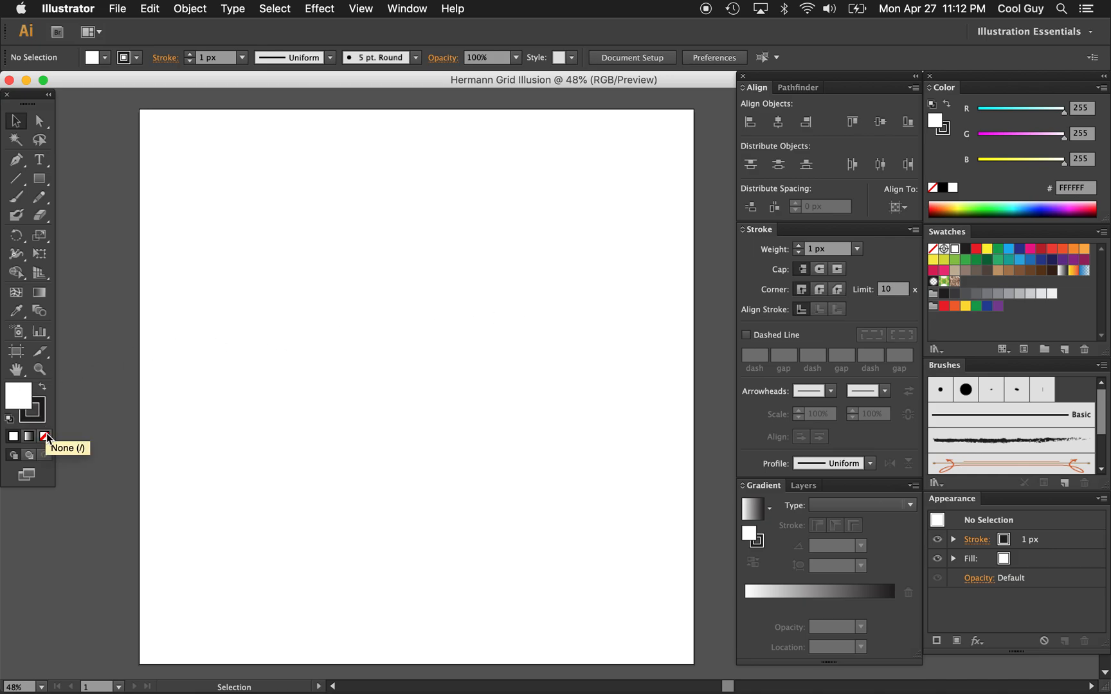
Draw a small near-black square with no stroke at the artboard's top-left corner.
left_click(42, 436)
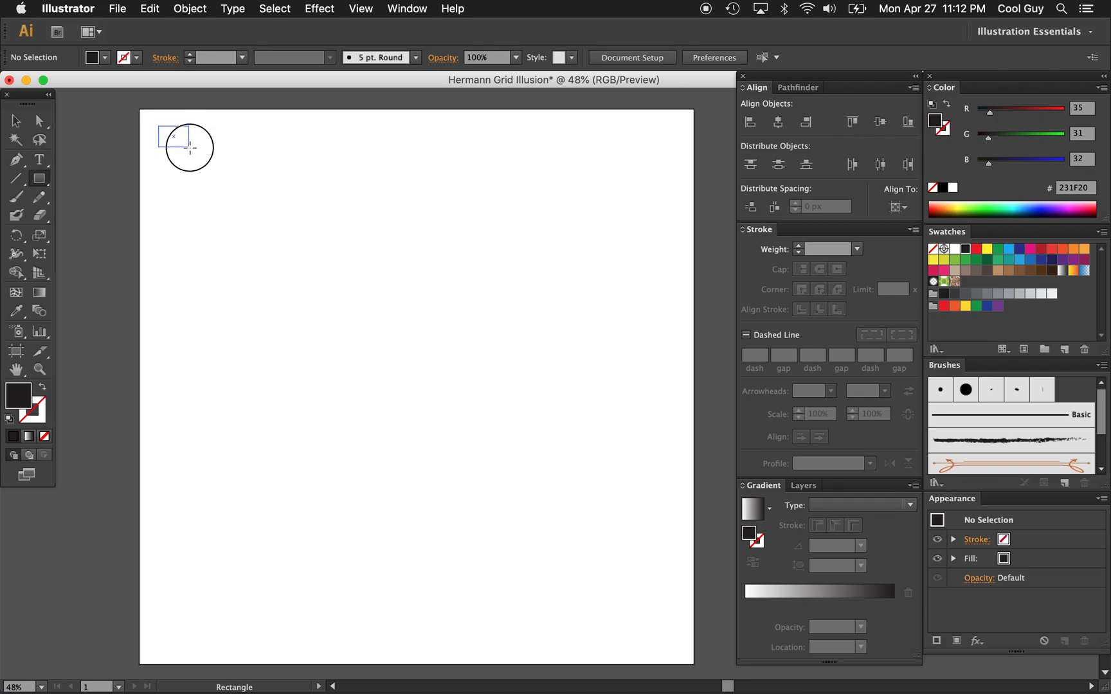
left_click_drag(170, 132, 252, 176)
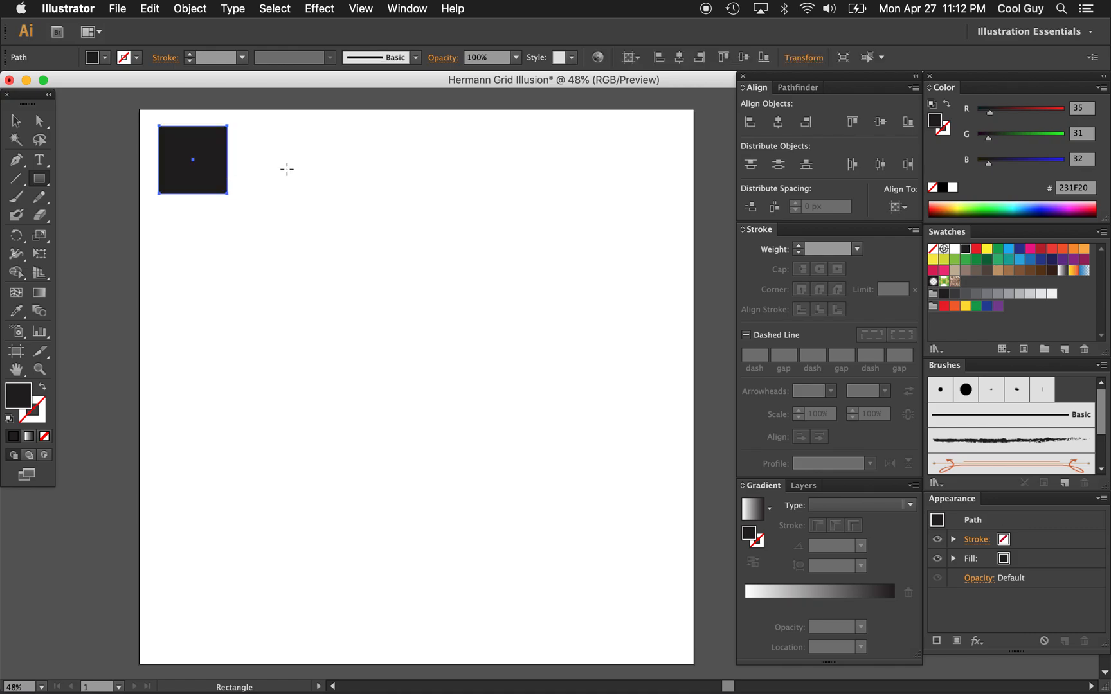
mouse_move(14, 136)
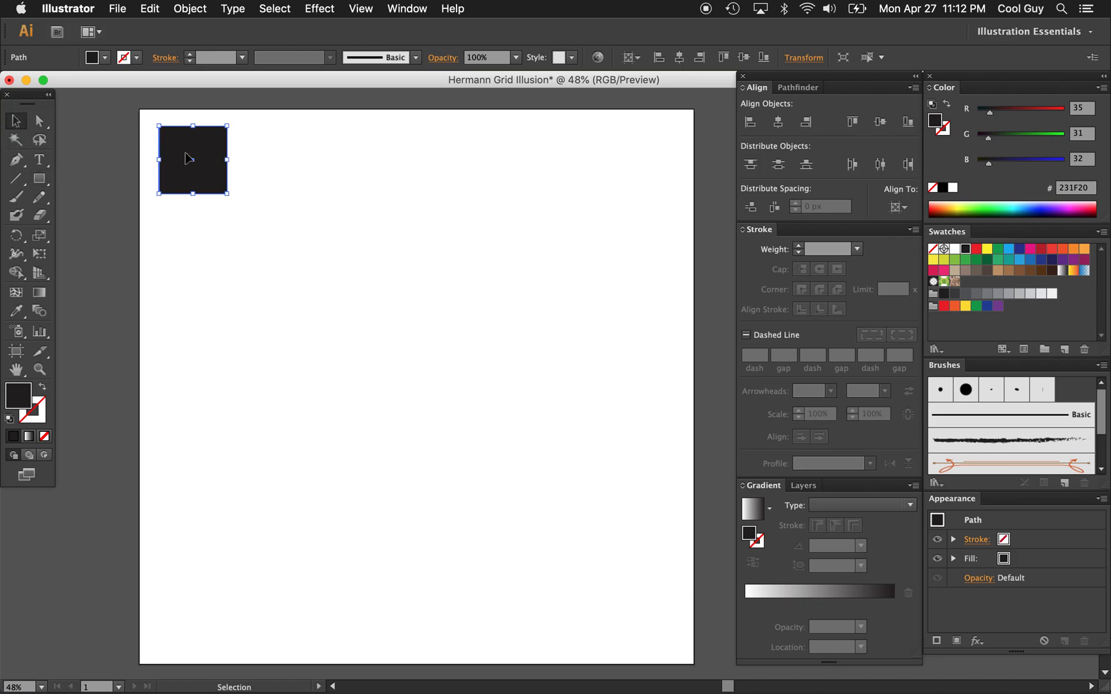
mouse_move(208, 149)
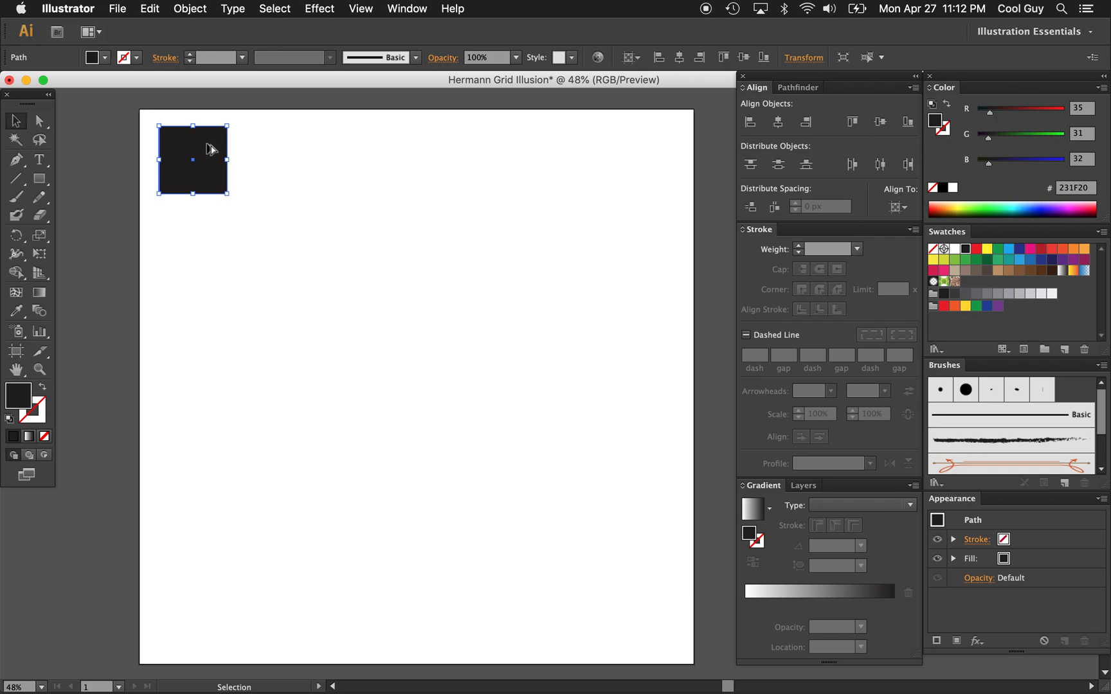
Copy the square to the right, starting the row of six dark squares.
left_click_drag(210, 159, 289, 151)
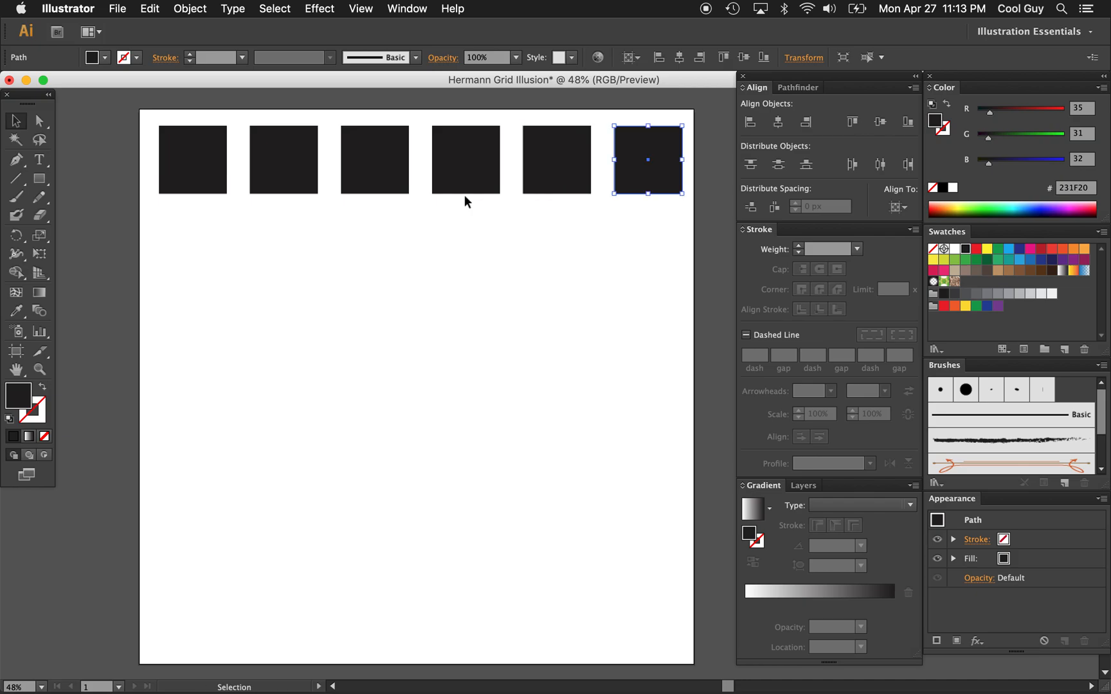
mouse_move(648, 261)
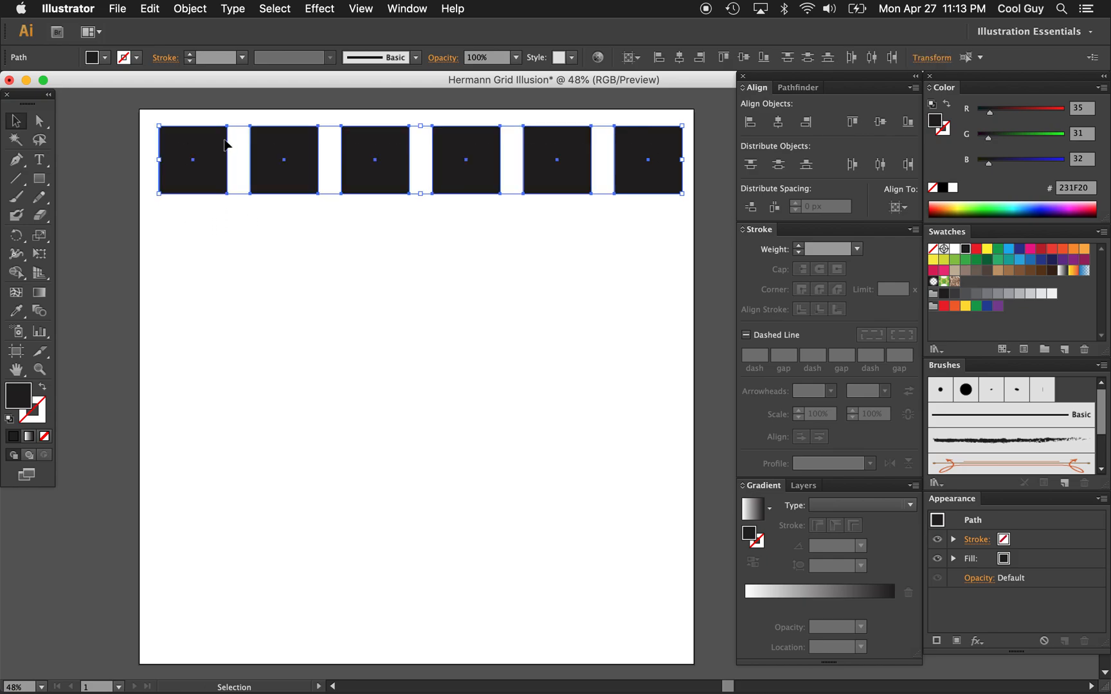
mouse_move(216, 149)
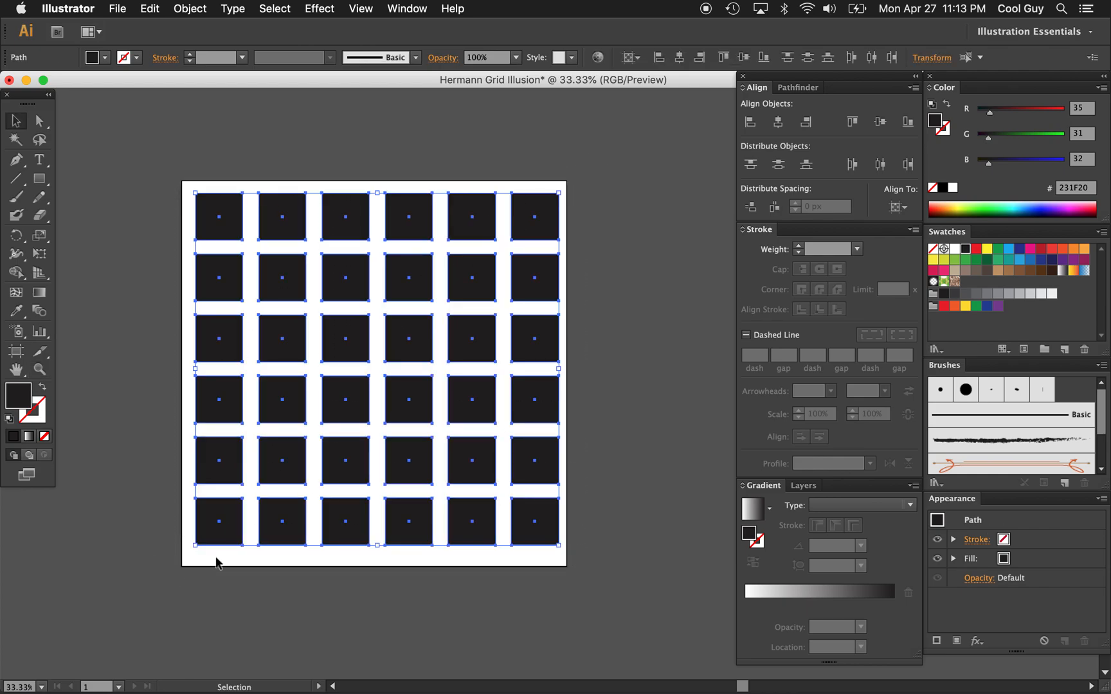
Group the 36 squares and align the group to the artboard's center.
key("cmd+g")
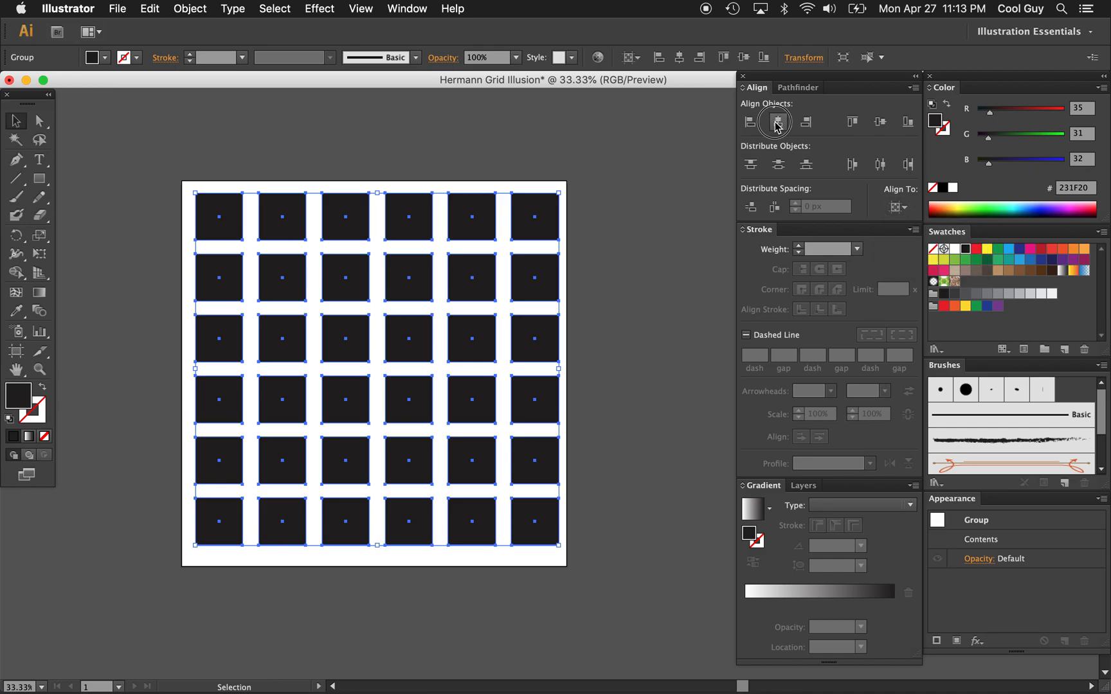
left_click(776, 121)
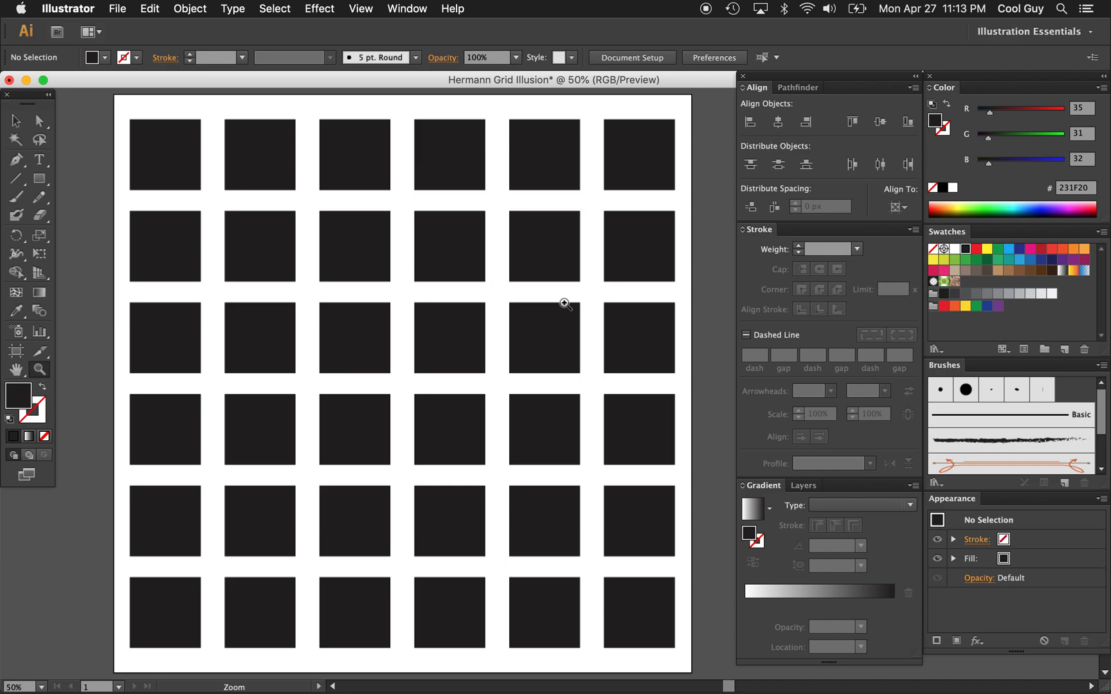
mouse_move(399, 299)
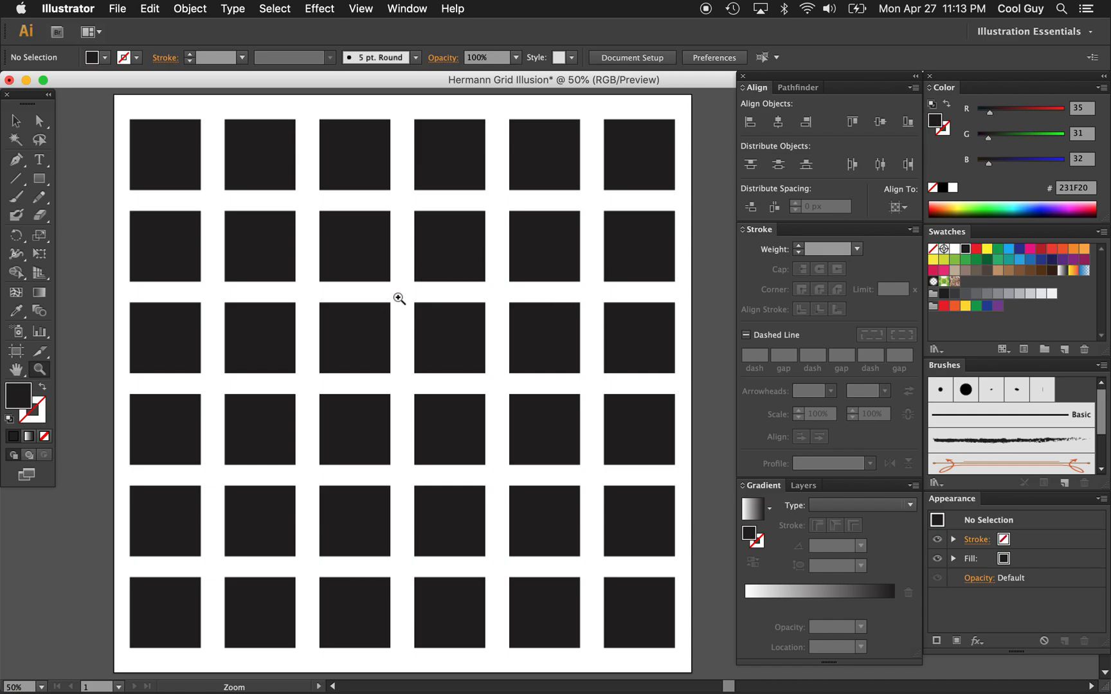
mouse_move(363, 276)
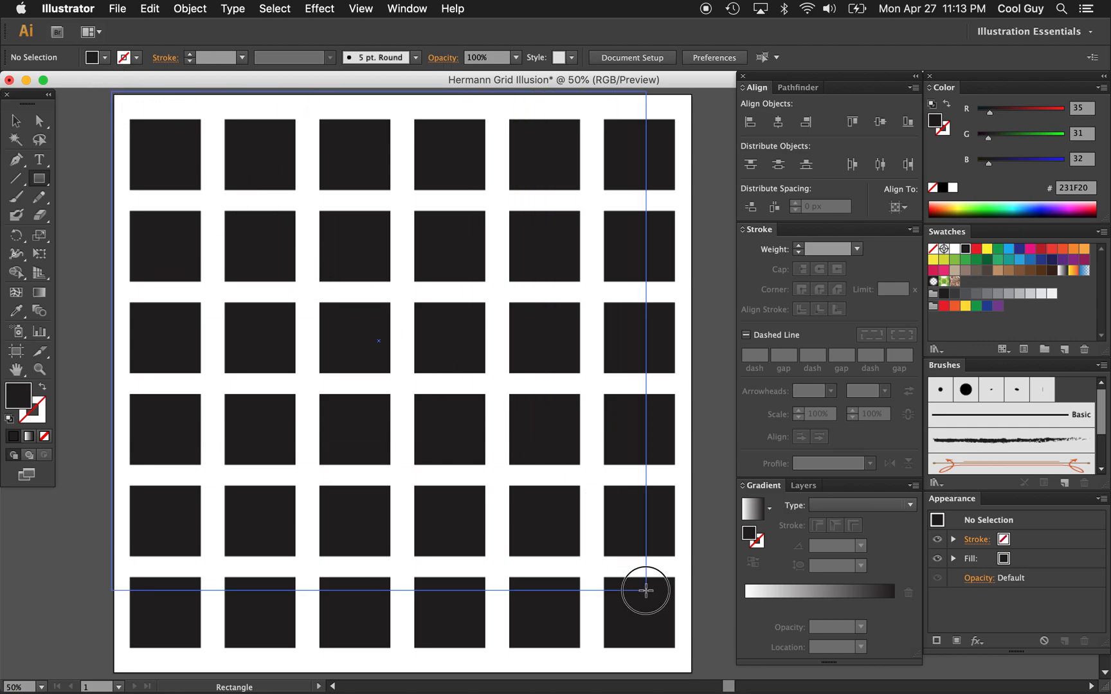
Scroll the view down while preparing the dark gray #414042 background rectangle.
scroll("down", 3)
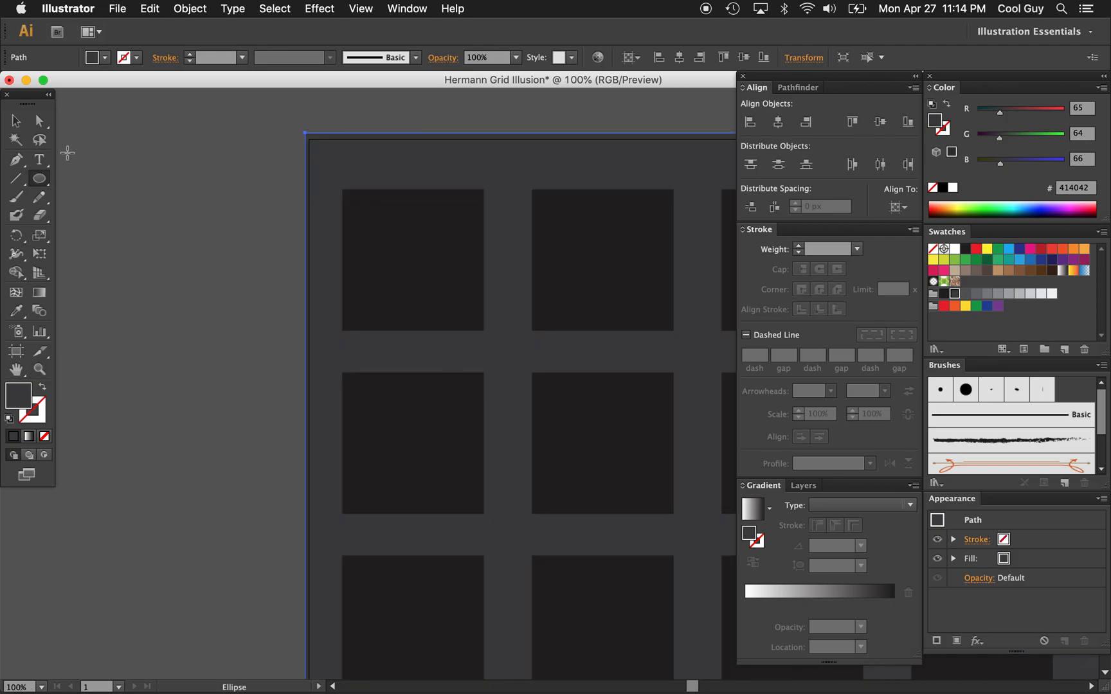
mouse_move(534, 196)
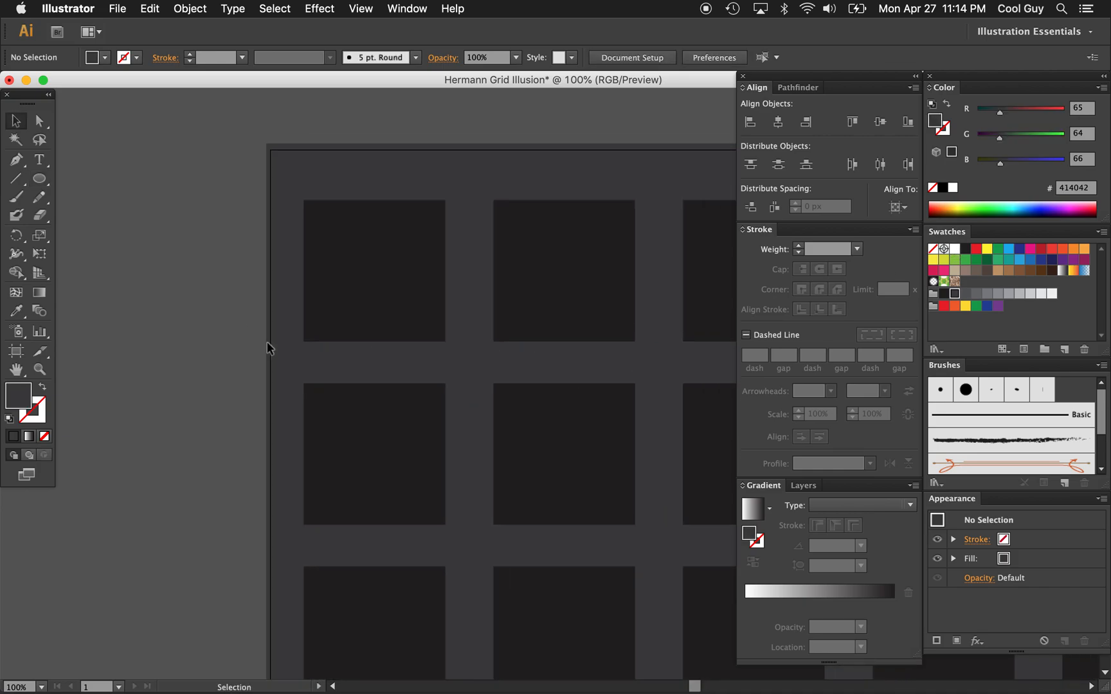
Set the fill colour to white for the intersection circles.
left_click(40, 177)
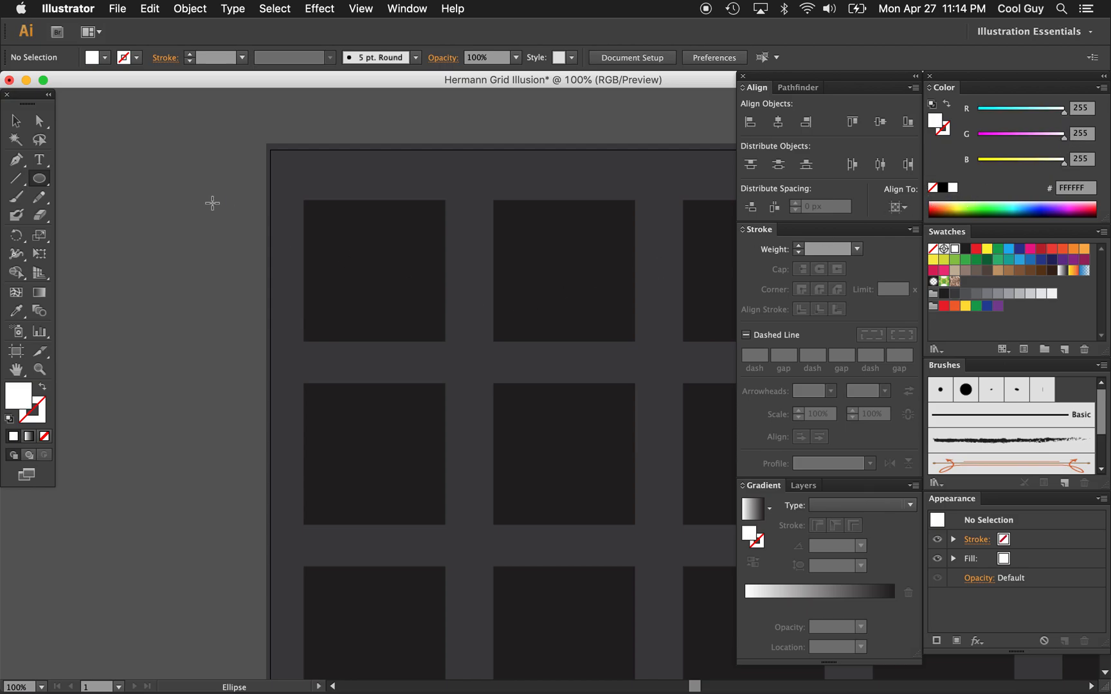
mouse_move(18, 389)
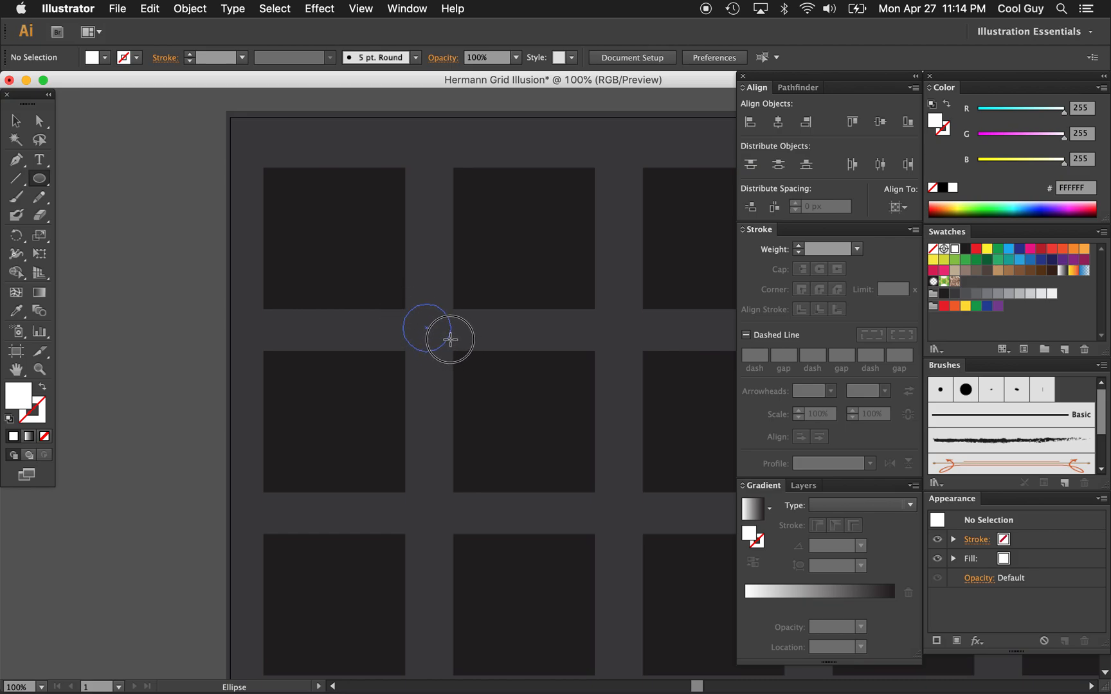
mouse_move(459, 342)
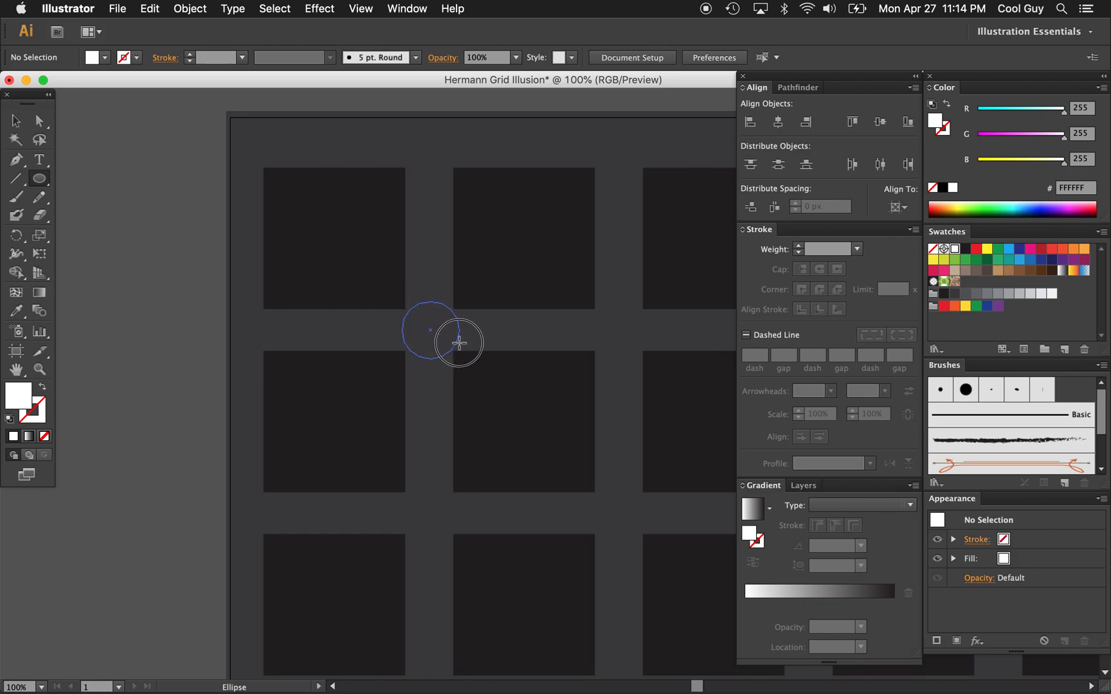